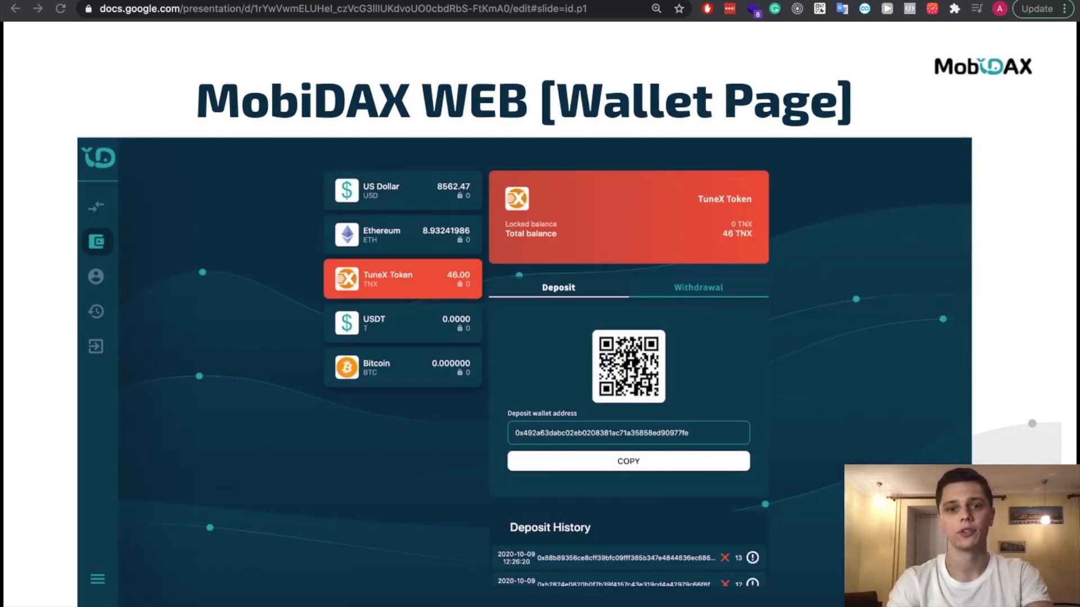
Step: Switch from the MobiDAX slide to the GitLab baseapp project overview
{"action": "left_click", "coordinate": [119, 274]}
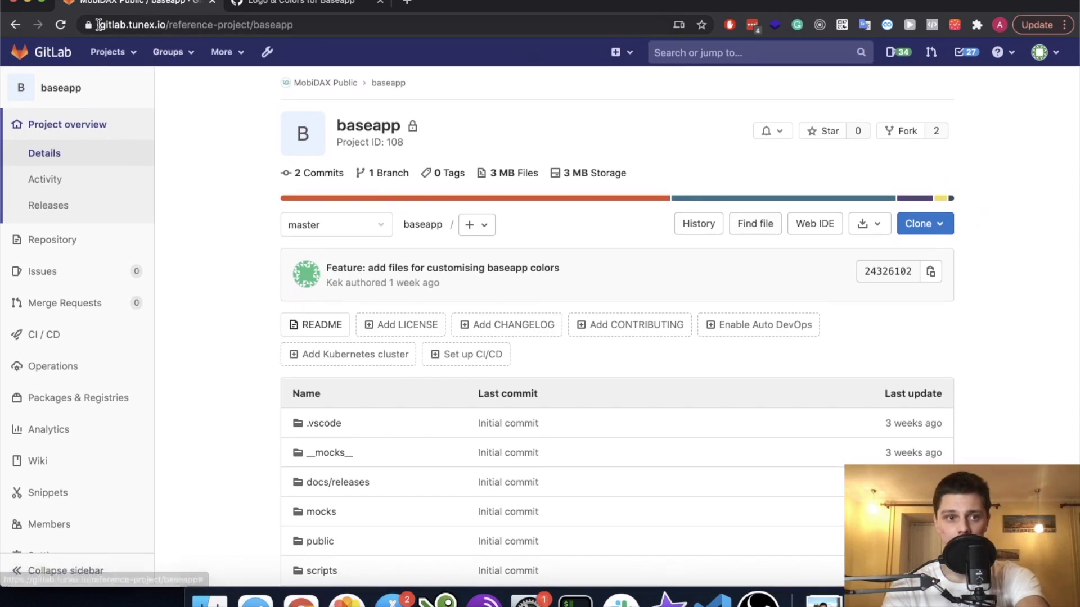
Step: Clone baseapp in Terminal using the SSH passphrase, and open it in VS Code with 'code .'
{"action": "left_click", "coordinate": [193, 25]}
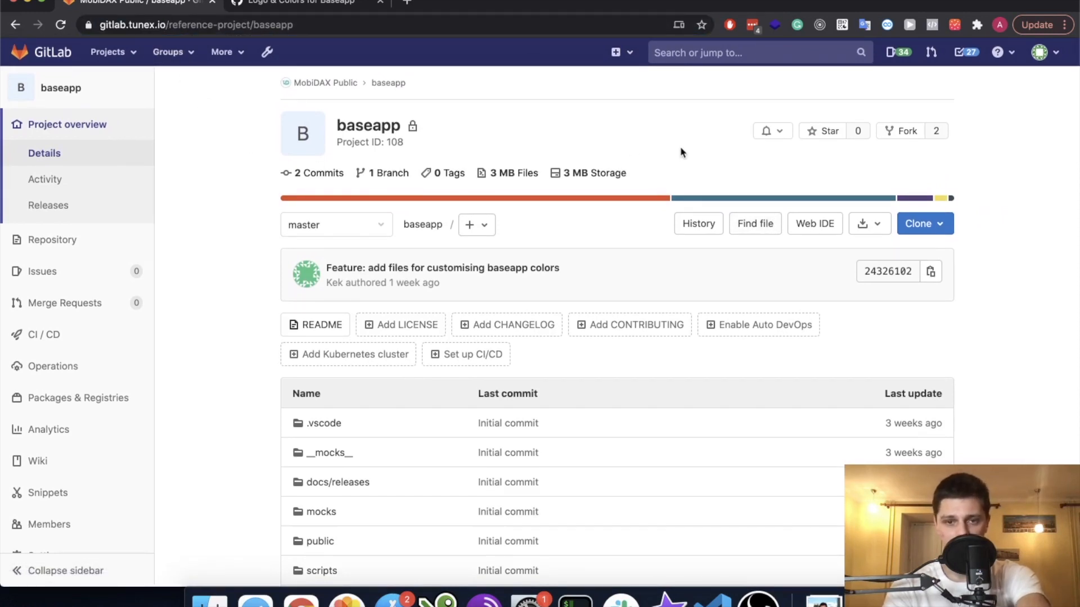
{"action": "mouse_move", "coordinate": [506, 325]}
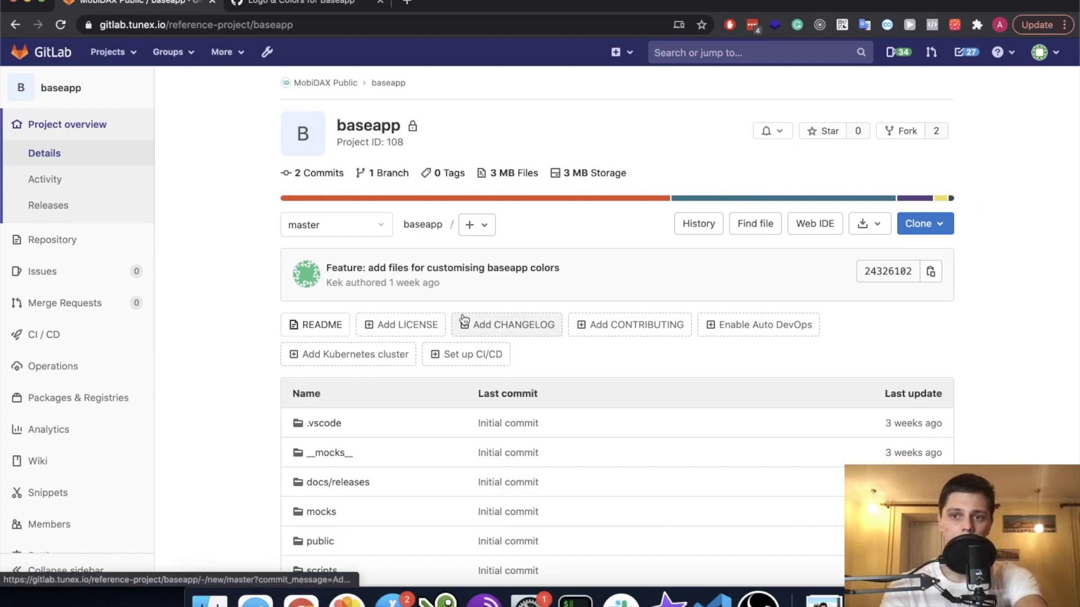
{"action": "mouse_move", "coordinate": [548, 298]}
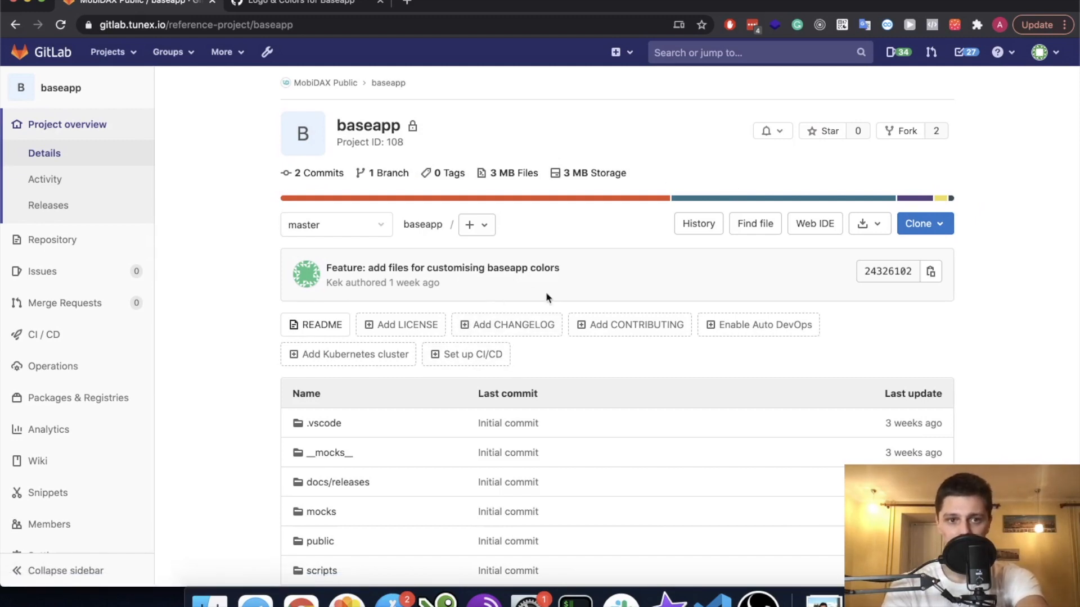
{"action": "left_click", "coordinate": [920, 223]}
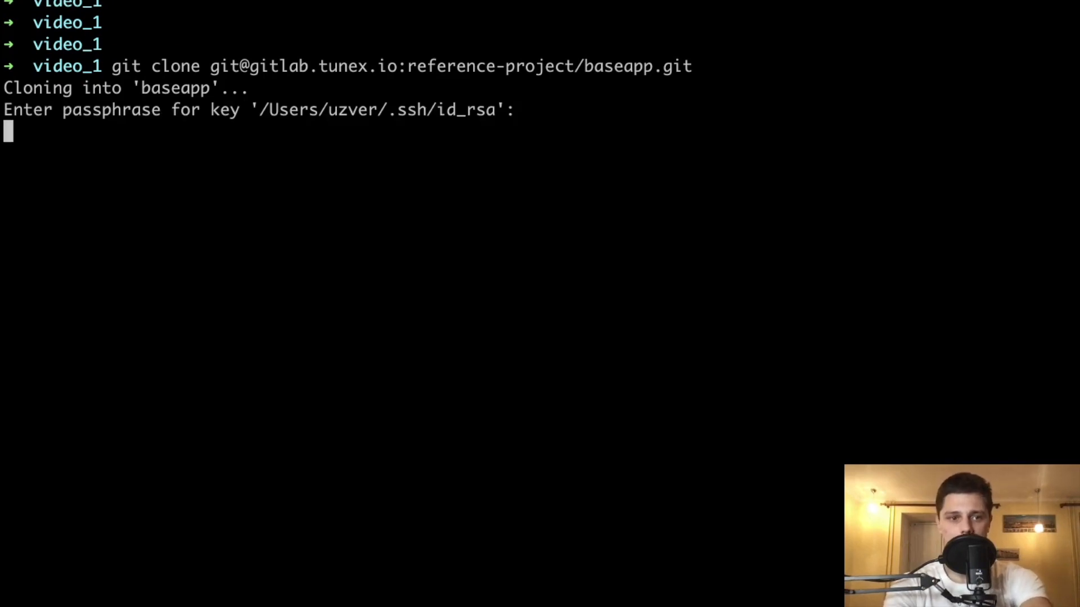
{"action": "key", "text": "enter"}
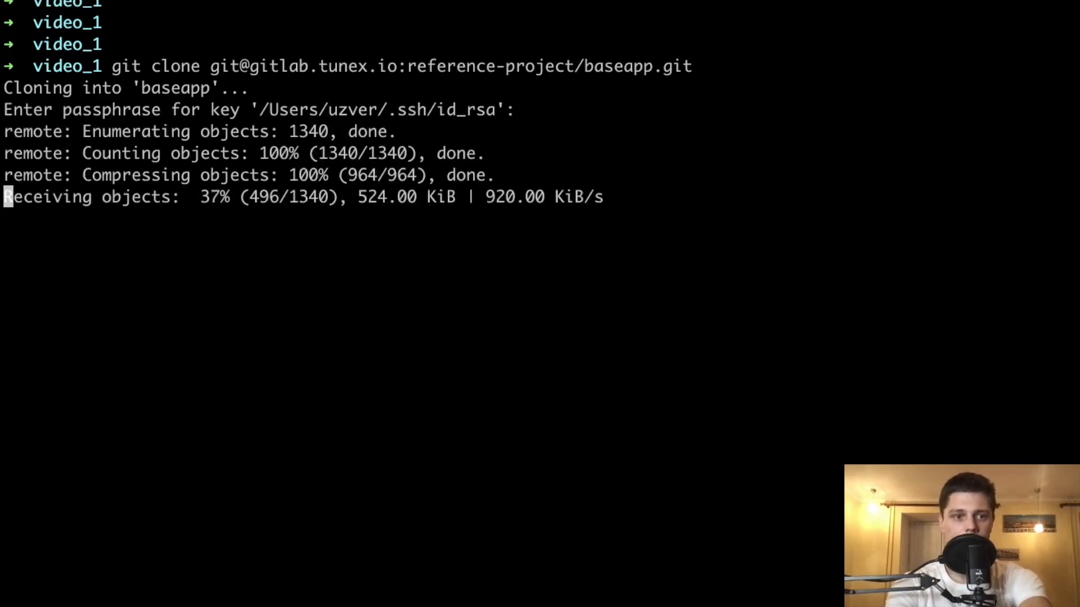
{"action": "type", "text": "code"}
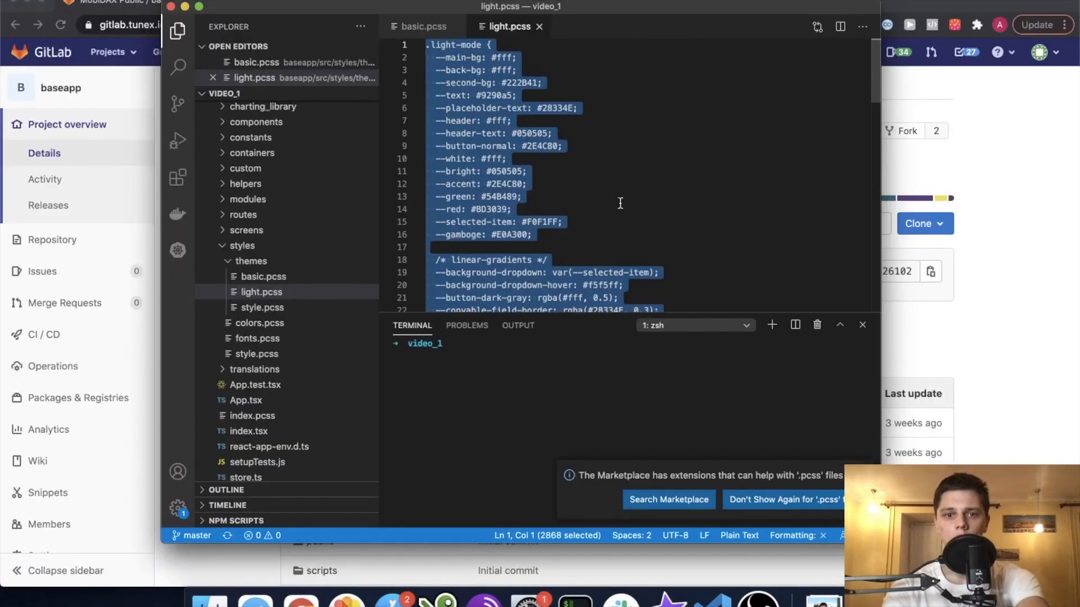
Step: Expand src/assets/images to view logo.svg, then bring up the basic.pcss dark theme stylesheet
{"action": "left_click", "coordinate": [511, 209]}
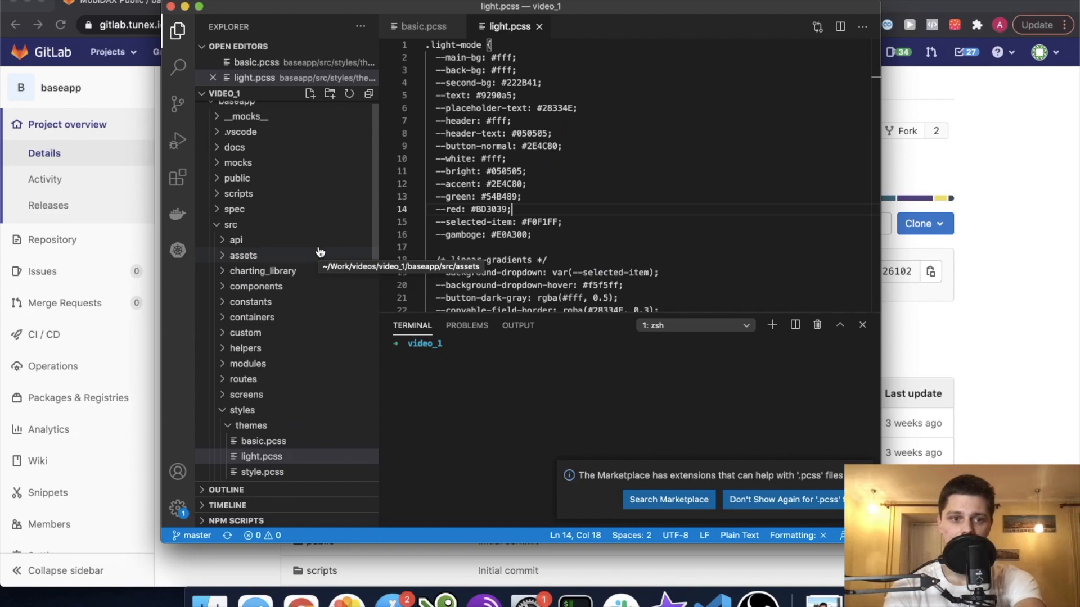
{"action": "left_click", "coordinate": [243, 255]}
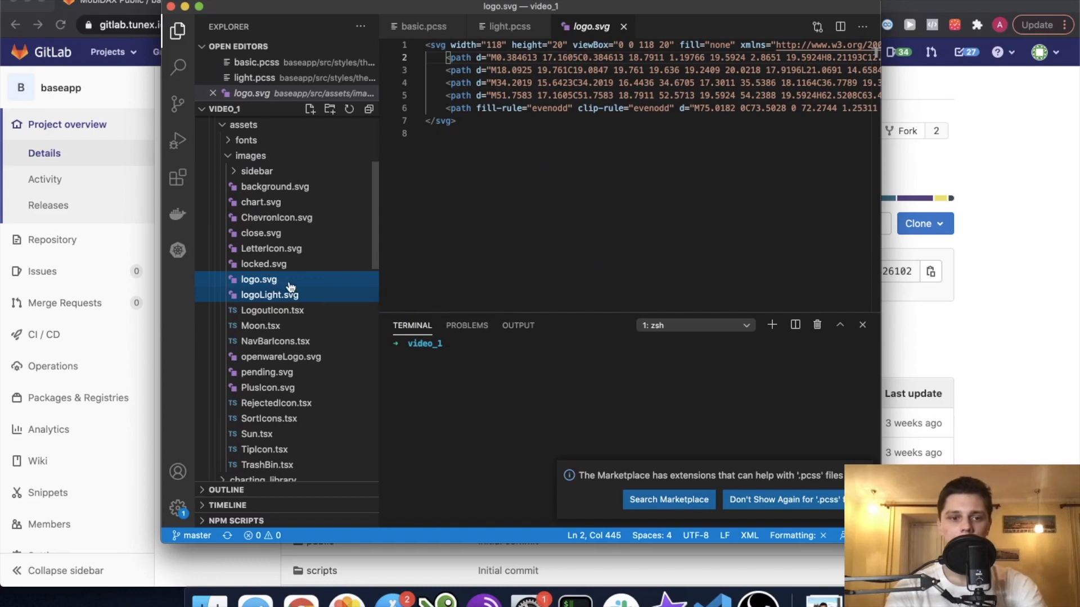
{"action": "mouse_move", "coordinate": [277, 297]}
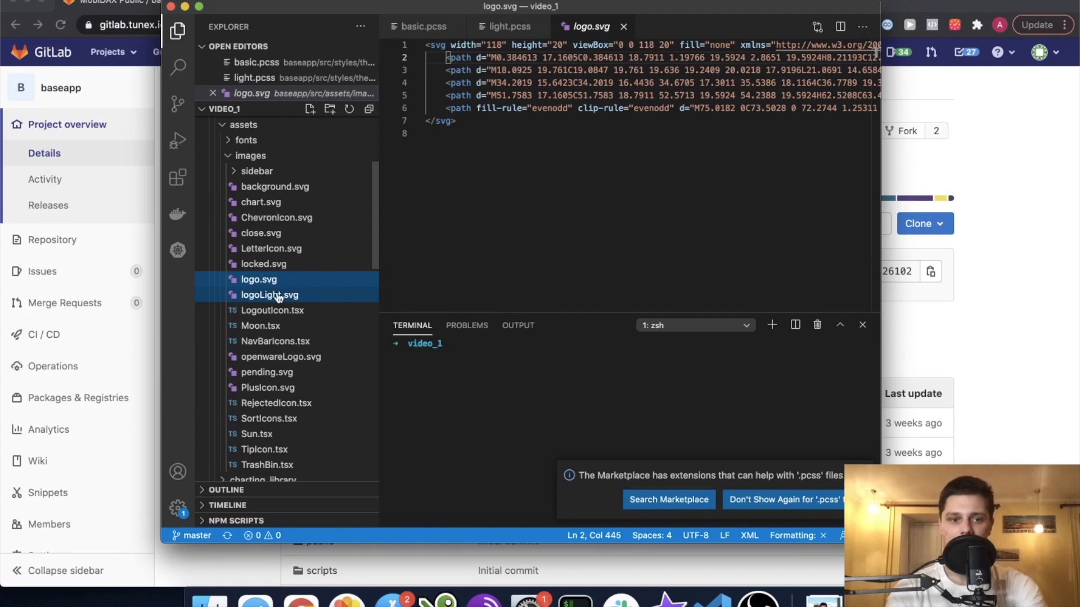
{"action": "scroll", "scroll_direction": "down", "scroll_amount": 3}
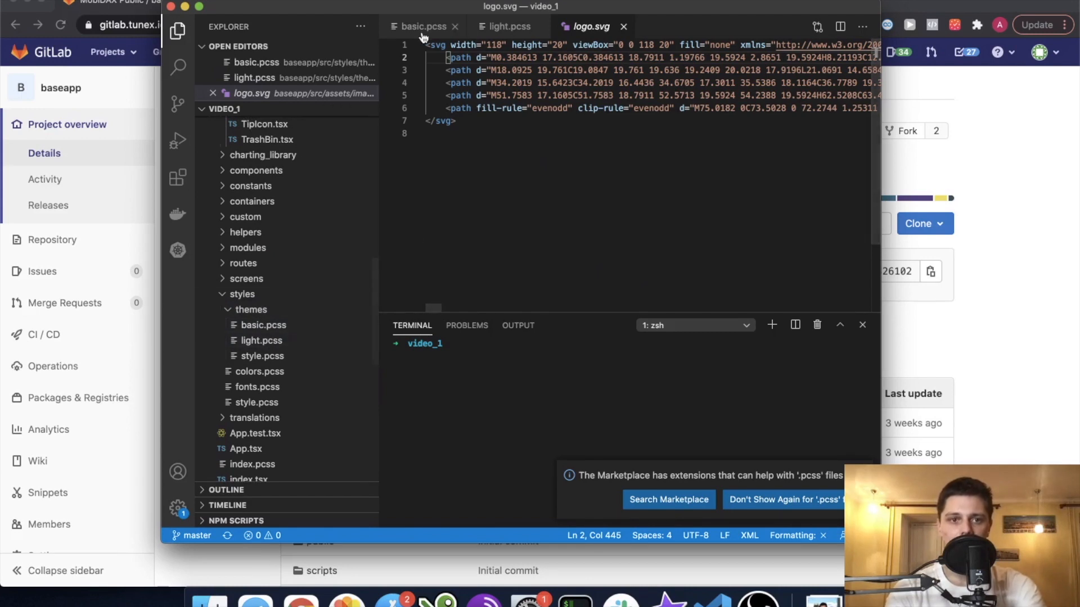
{"action": "left_click", "coordinate": [423, 27]}
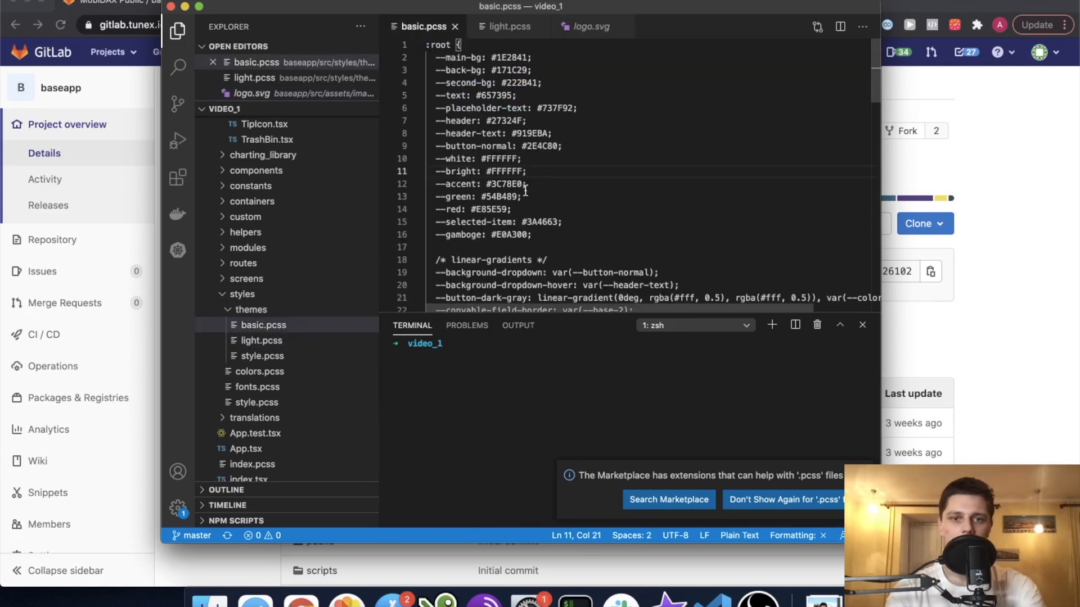
{"action": "left_click", "coordinate": [510, 26]}
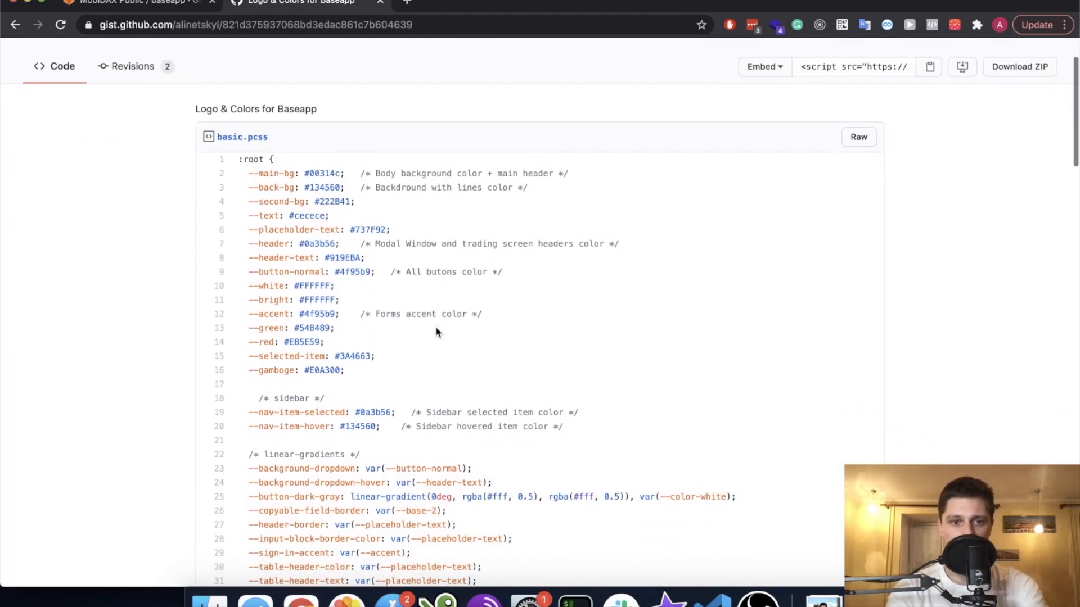
Step: Scroll through the gist's basic.pcss colour values down to the orders section
{"action": "scroll", "scroll_direction": "down", "scroll_amount": 3}
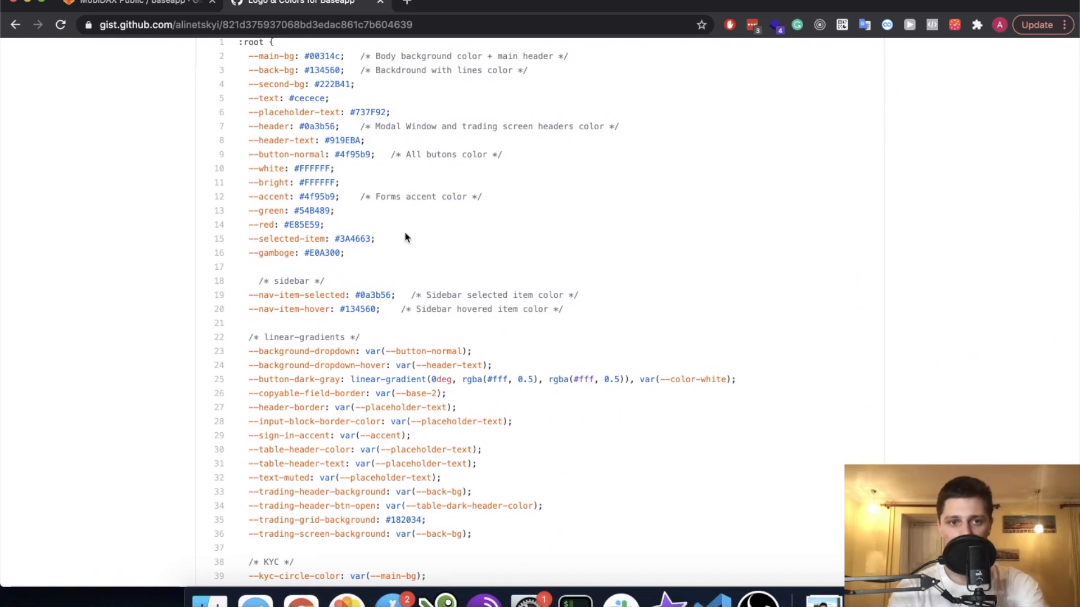
{"action": "scroll", "scroll_direction": "down", "scroll_amount": 3}
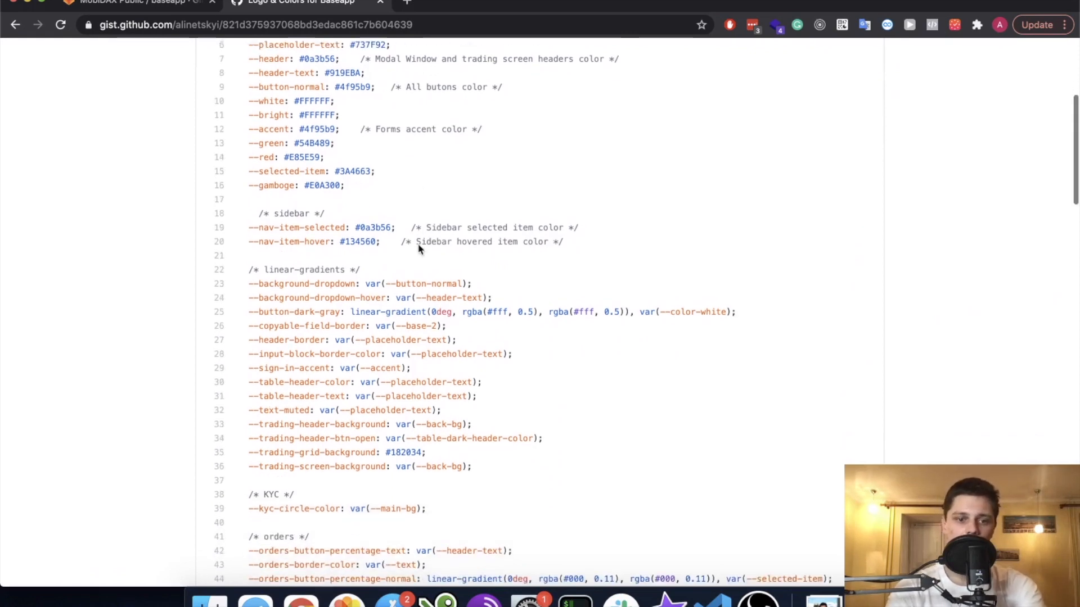
{"action": "scroll", "scroll_direction": "down", "scroll_amount": 3}
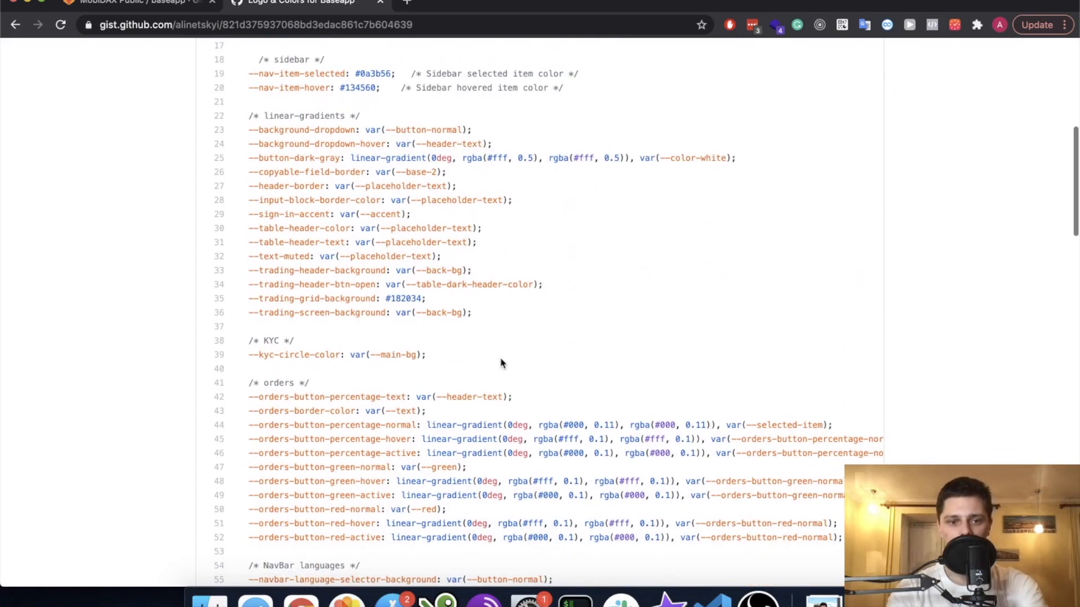
{"action": "scroll", "scroll_direction": "down", "scroll_amount": 3}
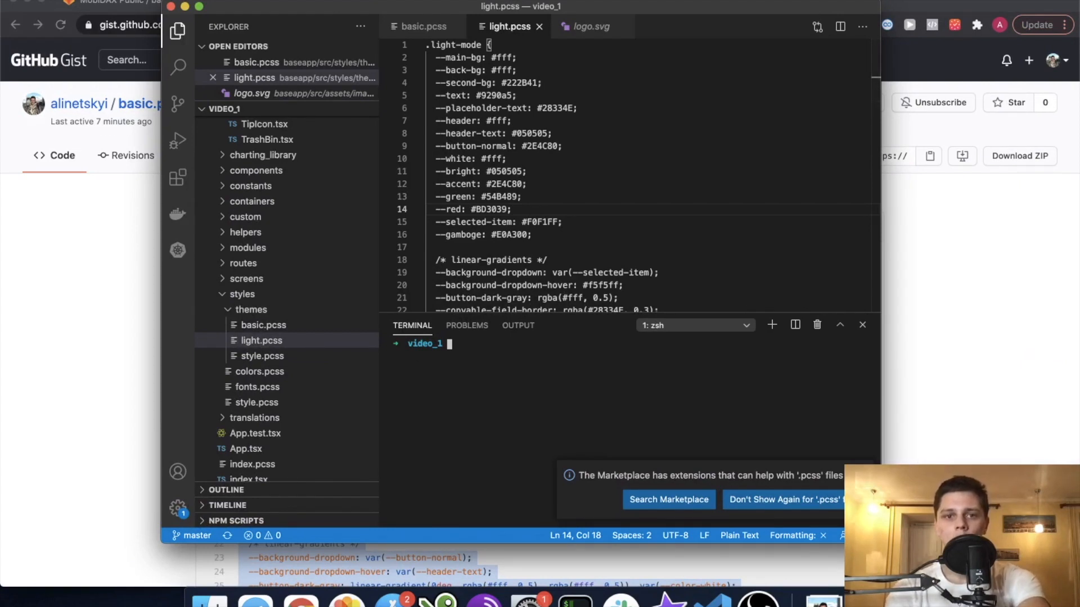
Step: Run 'cd baseapp/' and 'yarn' in the integrated terminal to install dependencies
{"action": "left_click", "coordinate": [423, 27]}
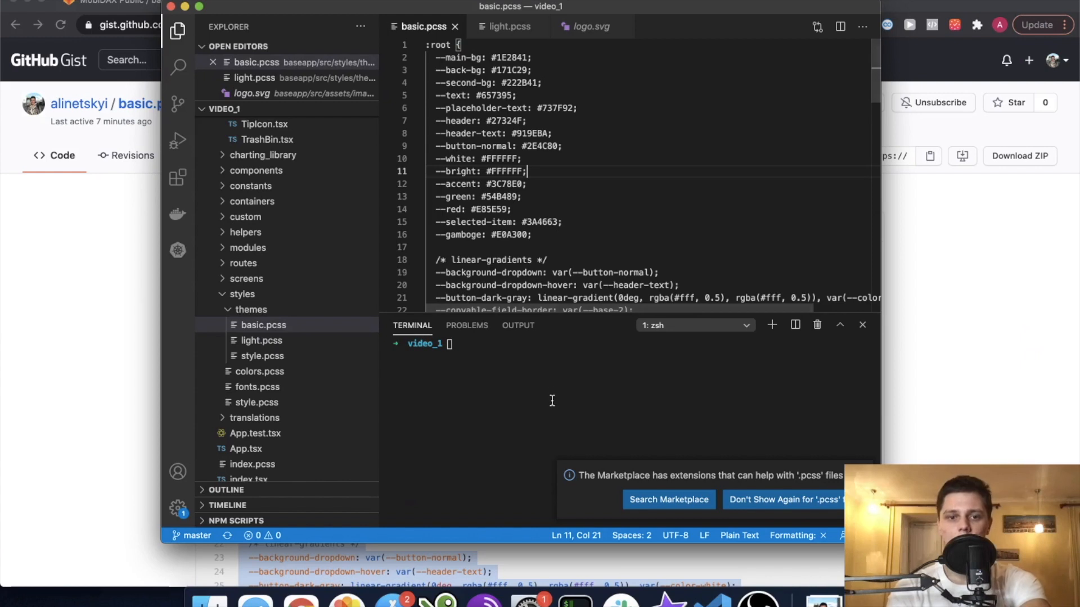
{"action": "type", "text": "yarn"}
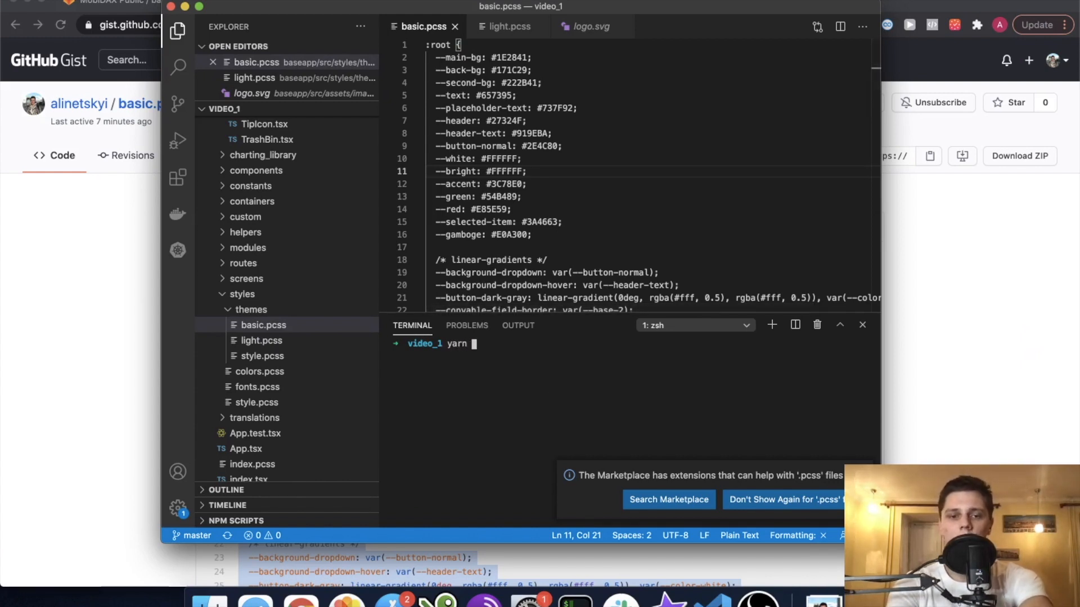
{"action": "type", "text": "cd baseapp/"}
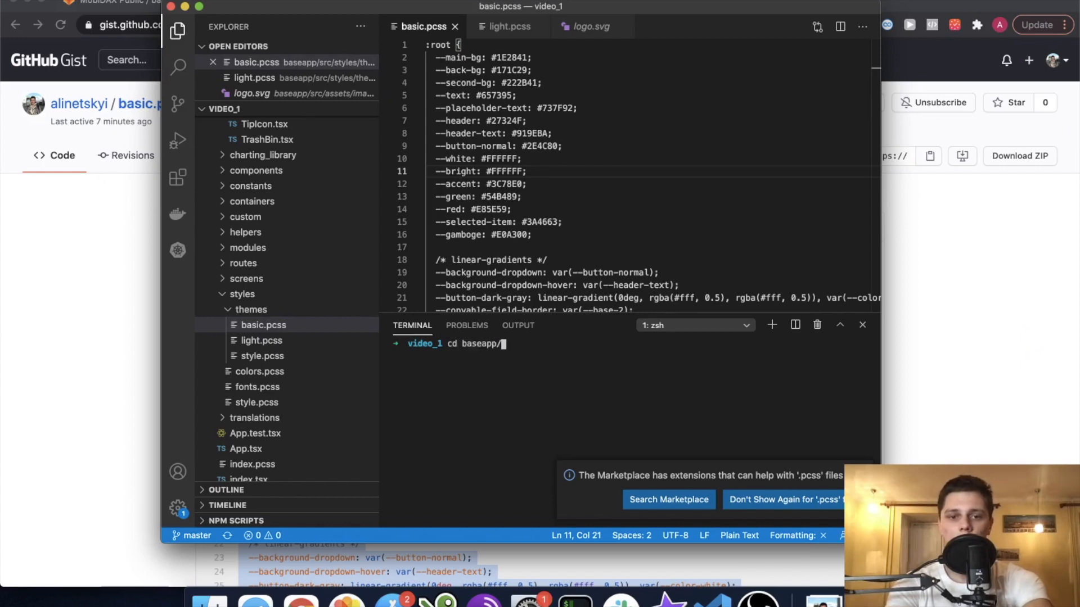
{"action": "type", "text": "yarn"}
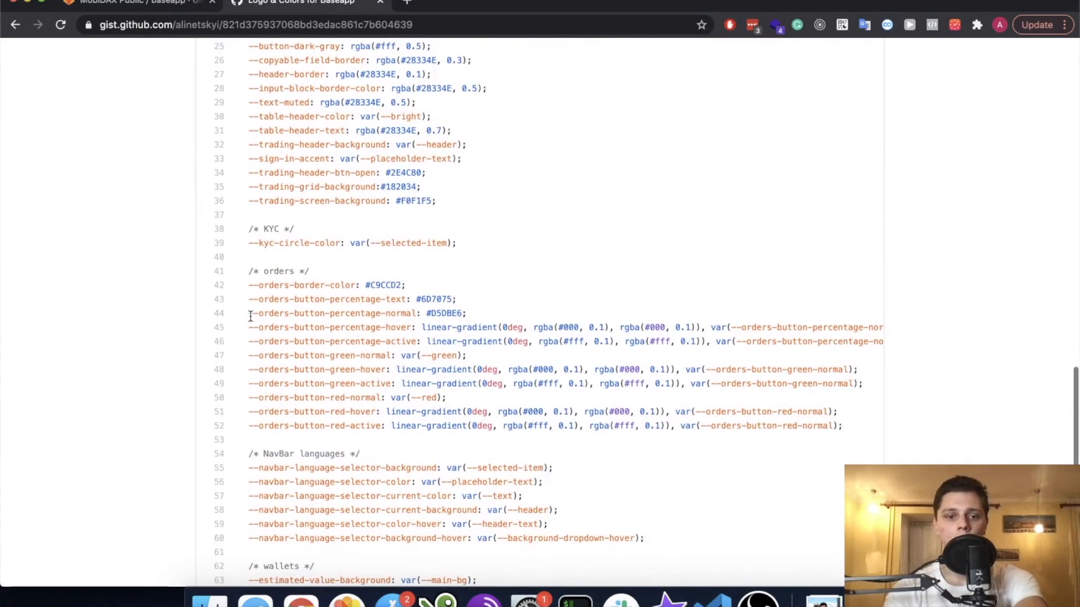
Step: Review the gist's logo.svg markup, then scroll back to the basic.pcss colour variables
{"action": "scroll", "scroll_direction": "down", "scroll_amount": 3}
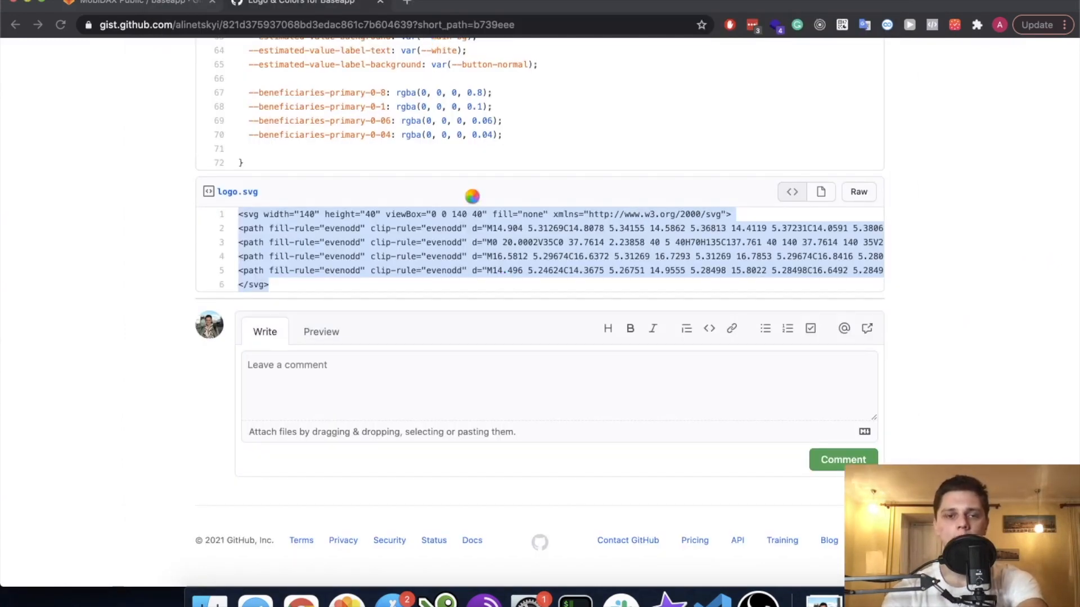
{"action": "mouse_move", "coordinate": [516, 273]}
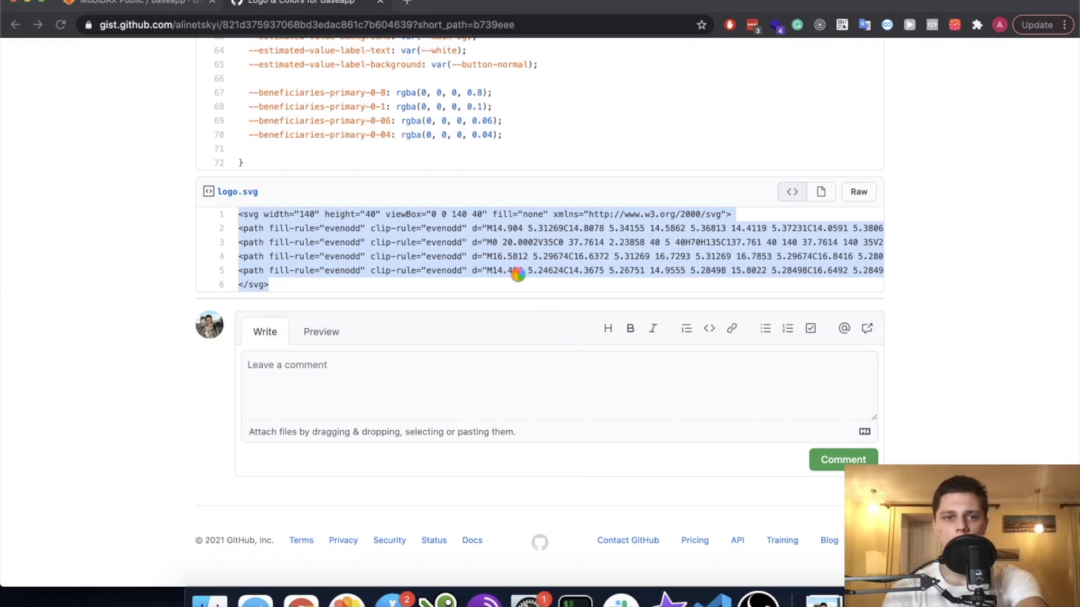
{"action": "mouse_move", "coordinate": [582, 289]}
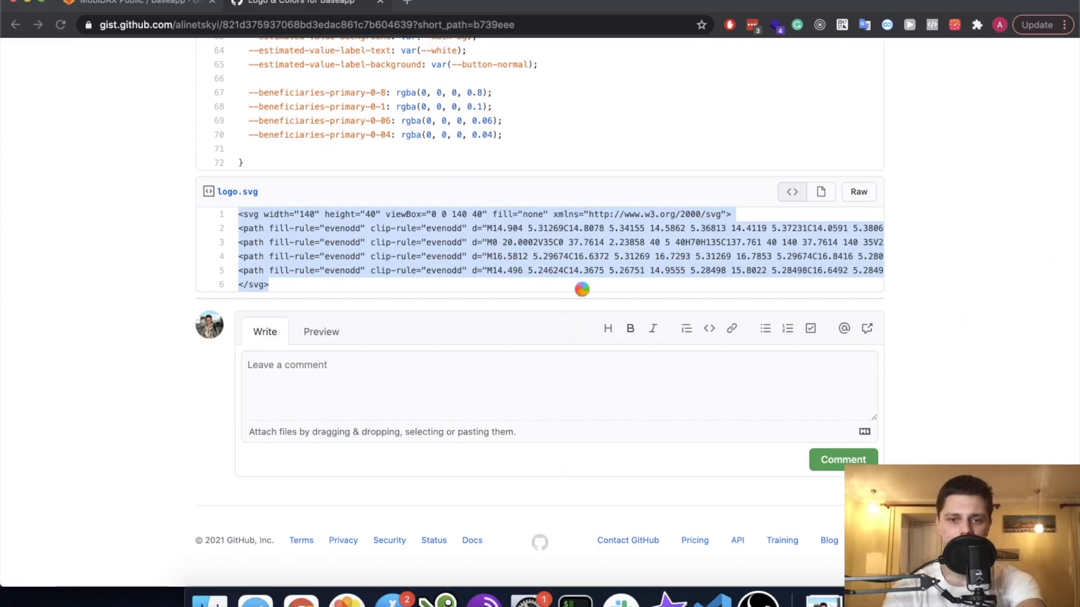
{"action": "left_click", "coordinate": [406, 3]}
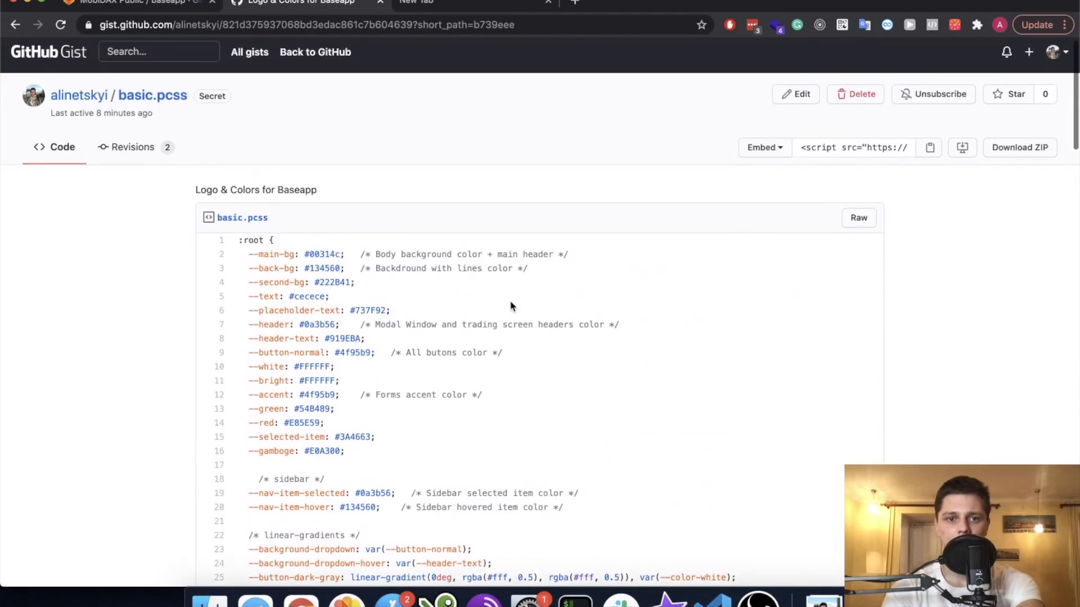
{"action": "scroll", "scroll_direction": "down", "scroll_amount": 3}
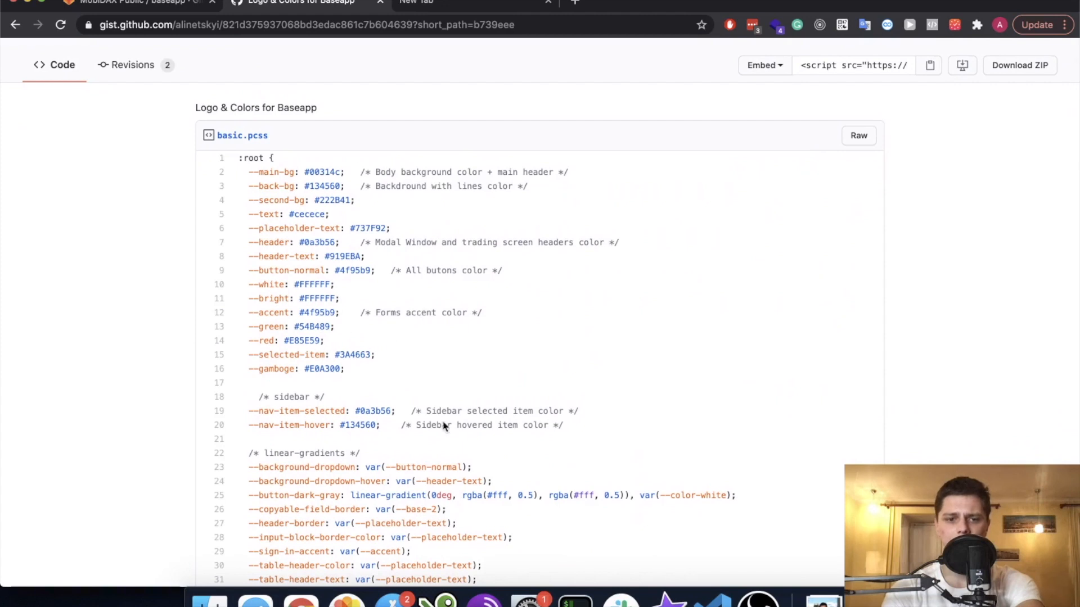
{"action": "mouse_move", "coordinate": [541, 185]}
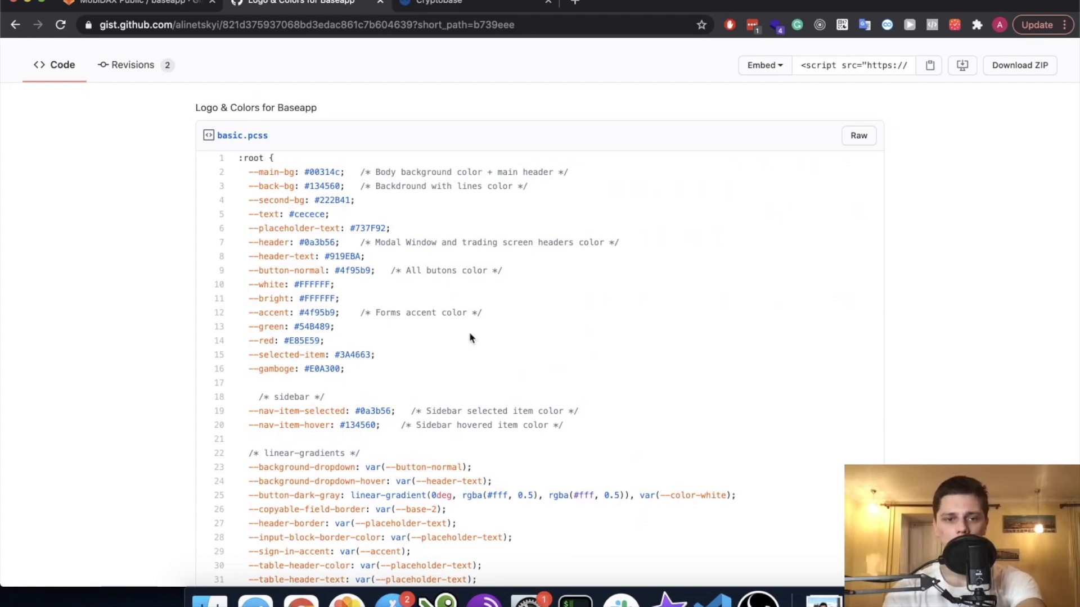
{"action": "mouse_move", "coordinate": [477, 149]}
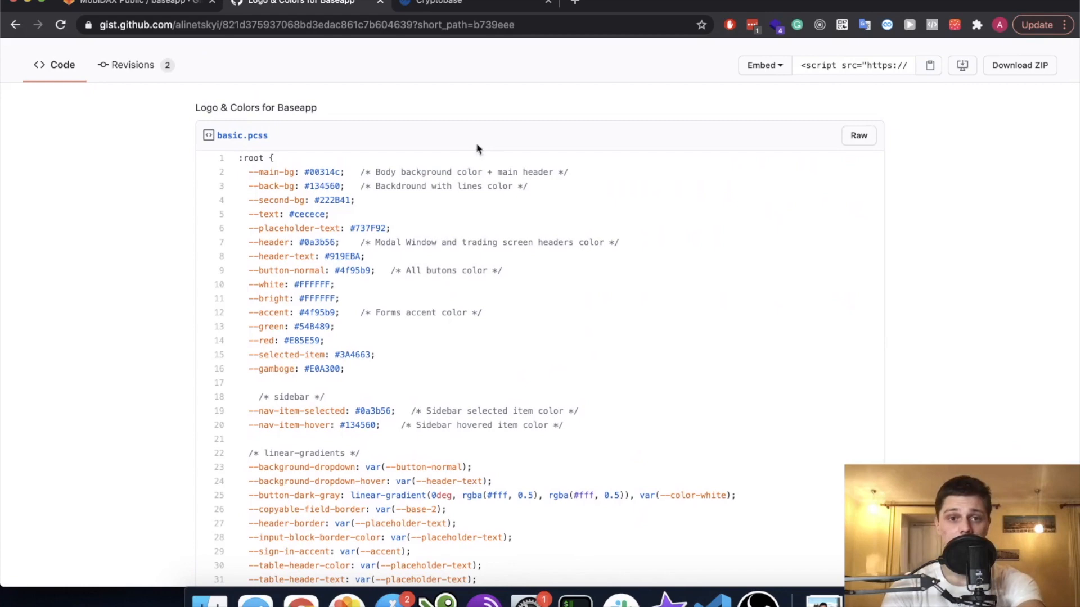
{"action": "left_click", "coordinate": [454, 2]}
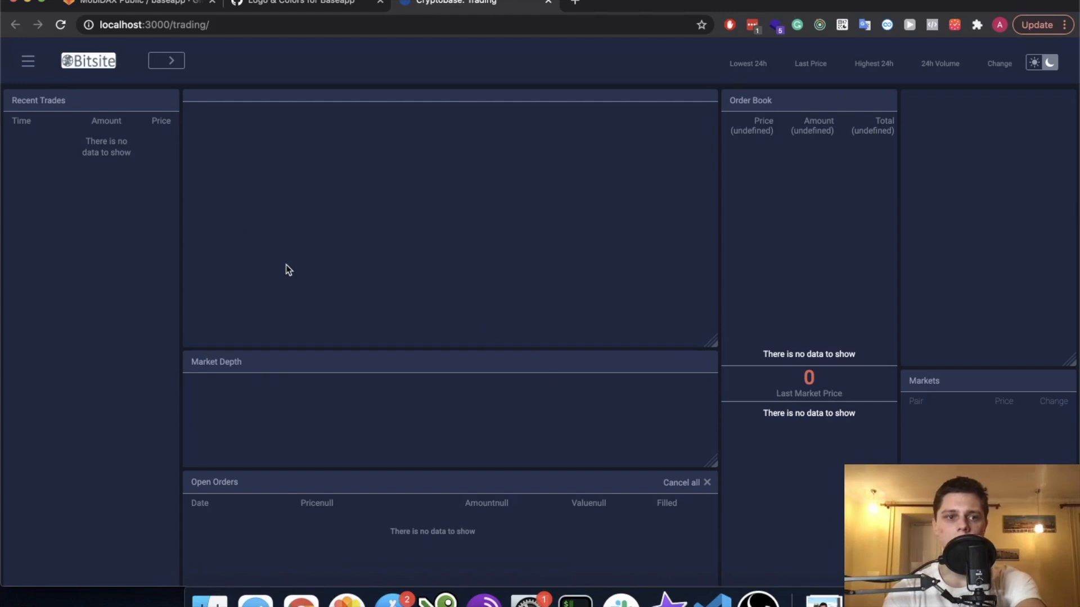
{"action": "mouse_move", "coordinate": [402, 191]}
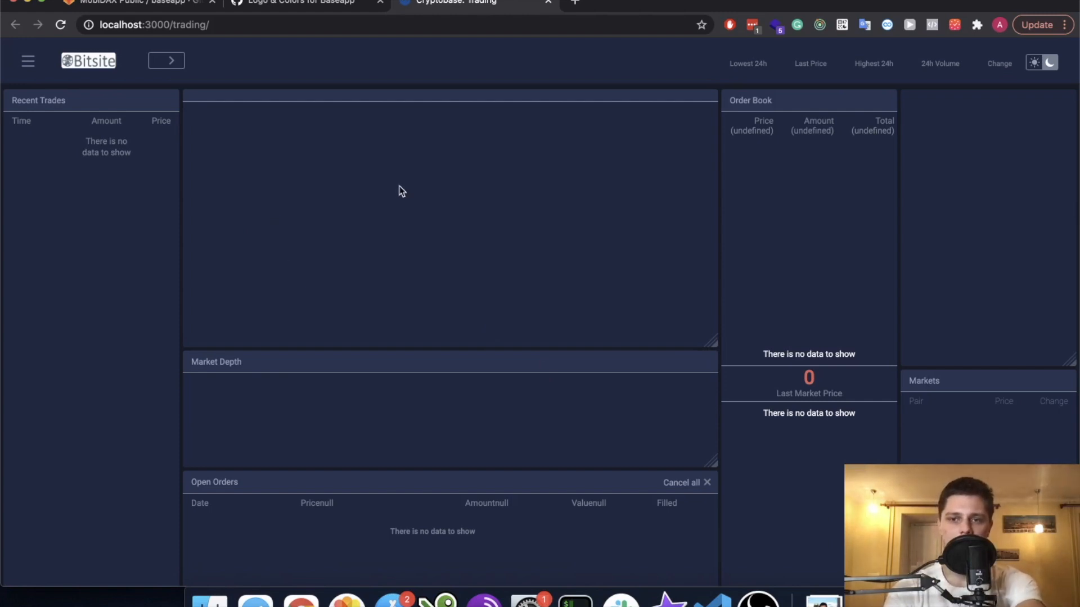
{"action": "mouse_move", "coordinate": [241, 91]}
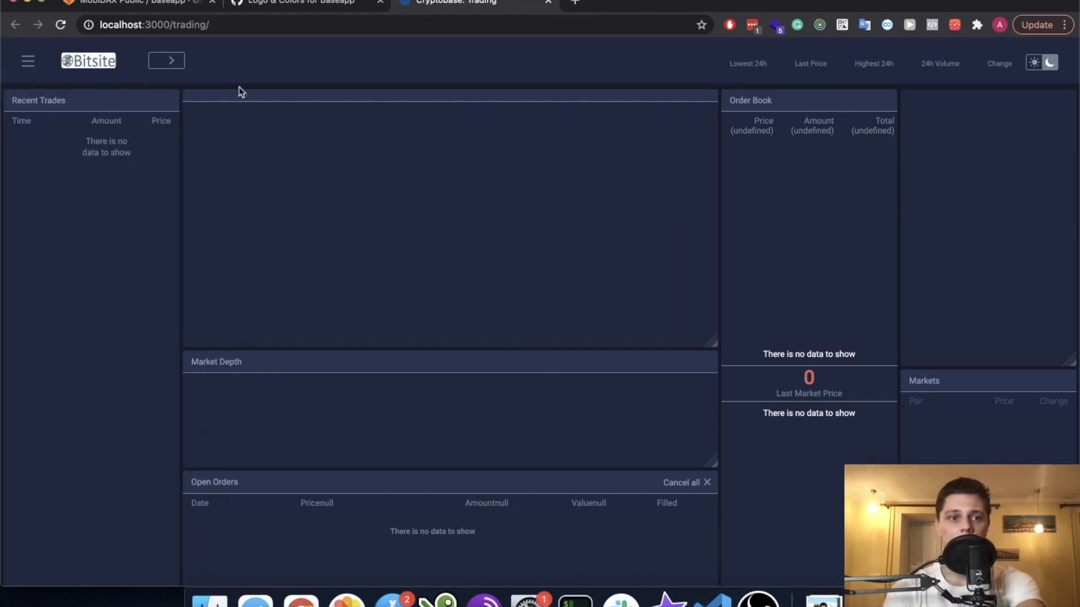
Step: Look over the Bitsite-branded trading page at localhost:3000/trading, then return to the colours gist
{"action": "left_click", "coordinate": [296, 2]}
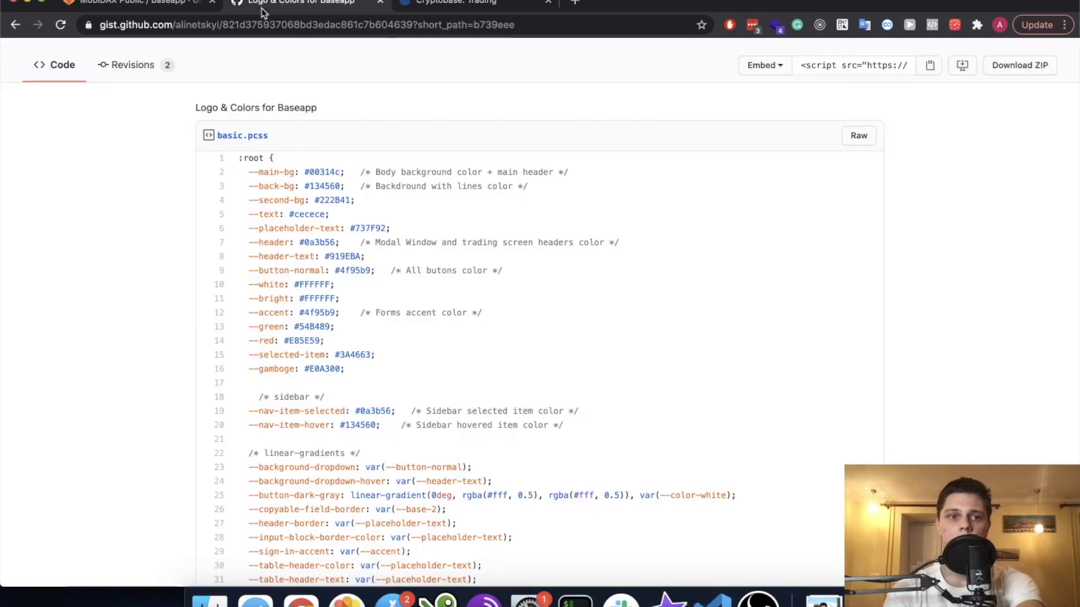
Step: Copy the full basic.pcss dark theme colour block and switch to the running app
{"action": "scroll", "scroll_direction": "down", "scroll_amount": 3}
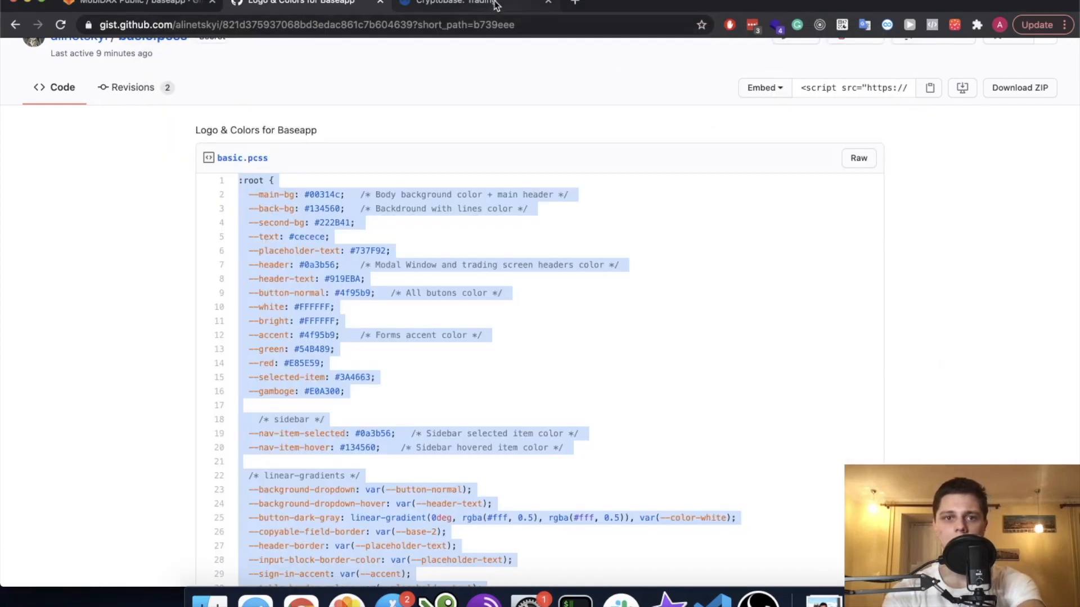
{"action": "left_click", "coordinate": [455, 2]}
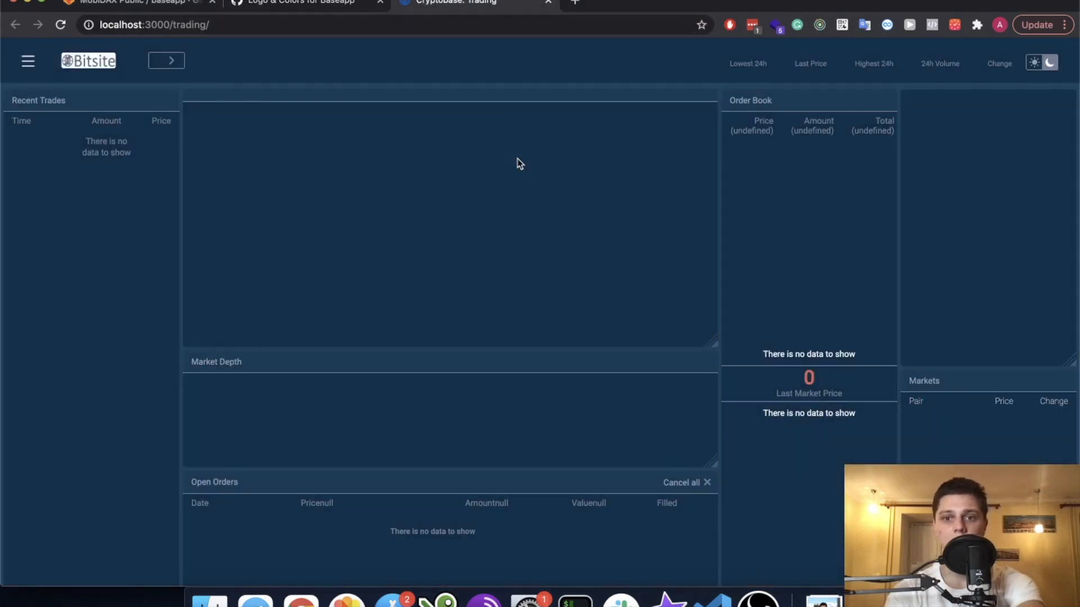
Step: Check the sign-in page in dark and light themes, then return to the gist
{"action": "left_click", "coordinate": [28, 61]}
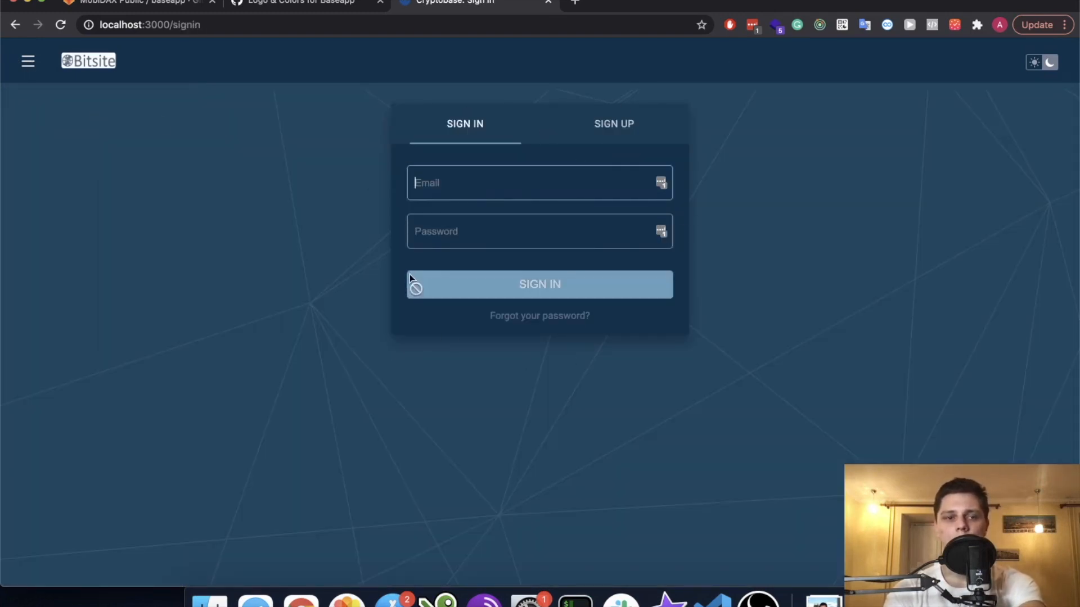
{"action": "mouse_move", "coordinate": [323, 14]}
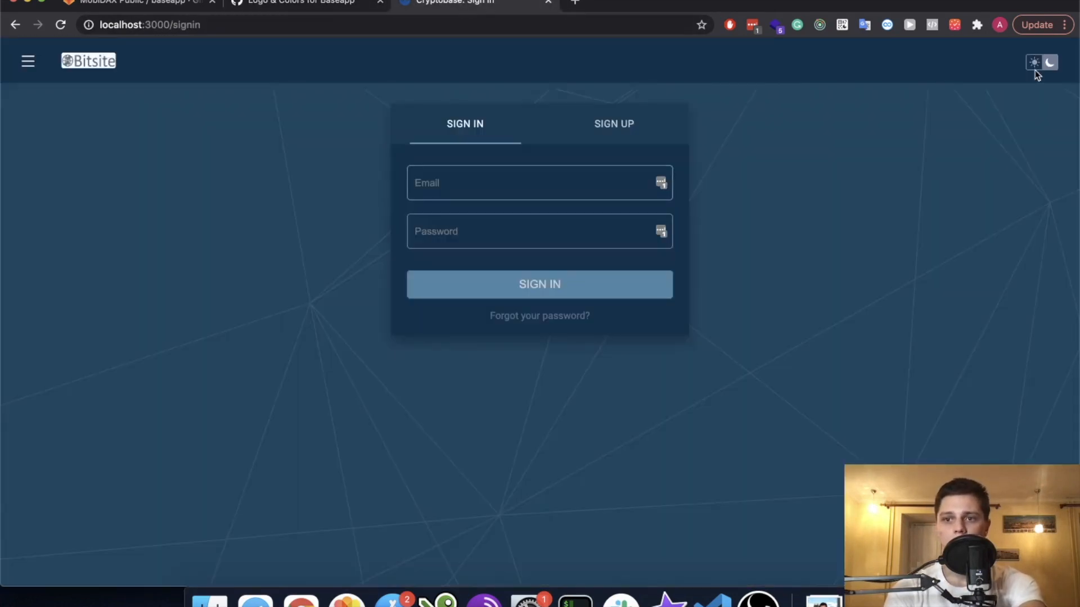
{"action": "left_click", "coordinate": [1034, 62]}
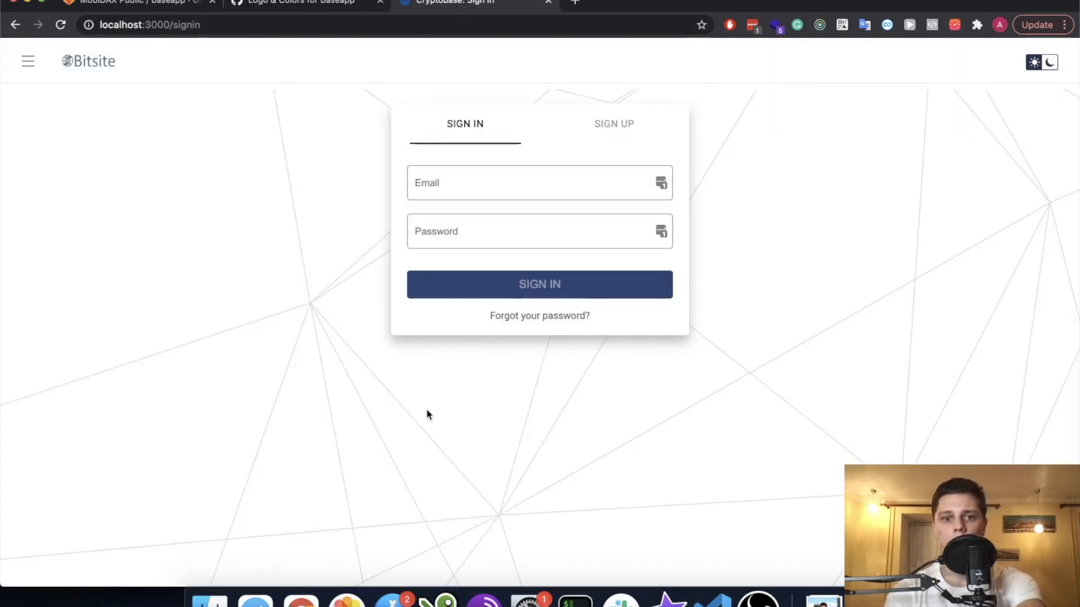
{"action": "mouse_move", "coordinate": [487, 210]}
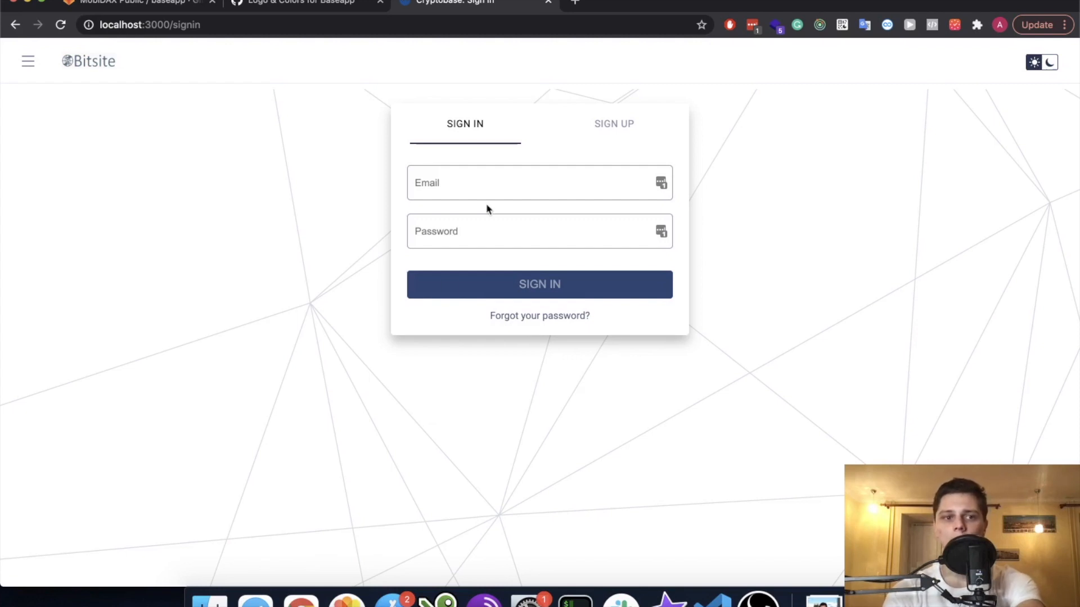
{"action": "left_click", "coordinate": [300, 2]}
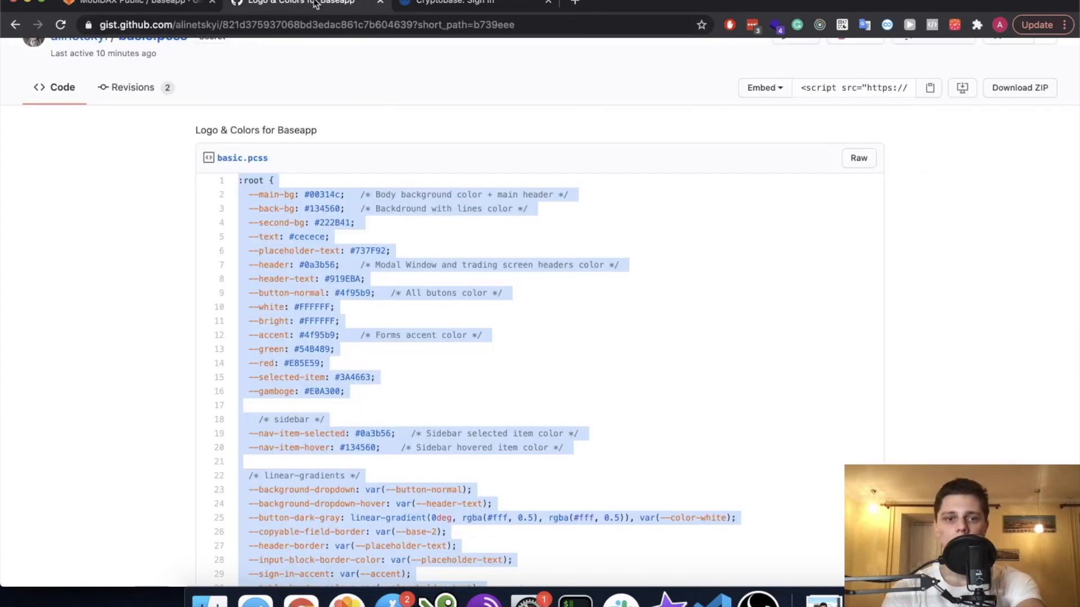
Step: Scroll to light.pcss, copy its light-mode colour block, and return to the app
{"action": "scroll", "scroll_direction": "down", "scroll_amount": 3}
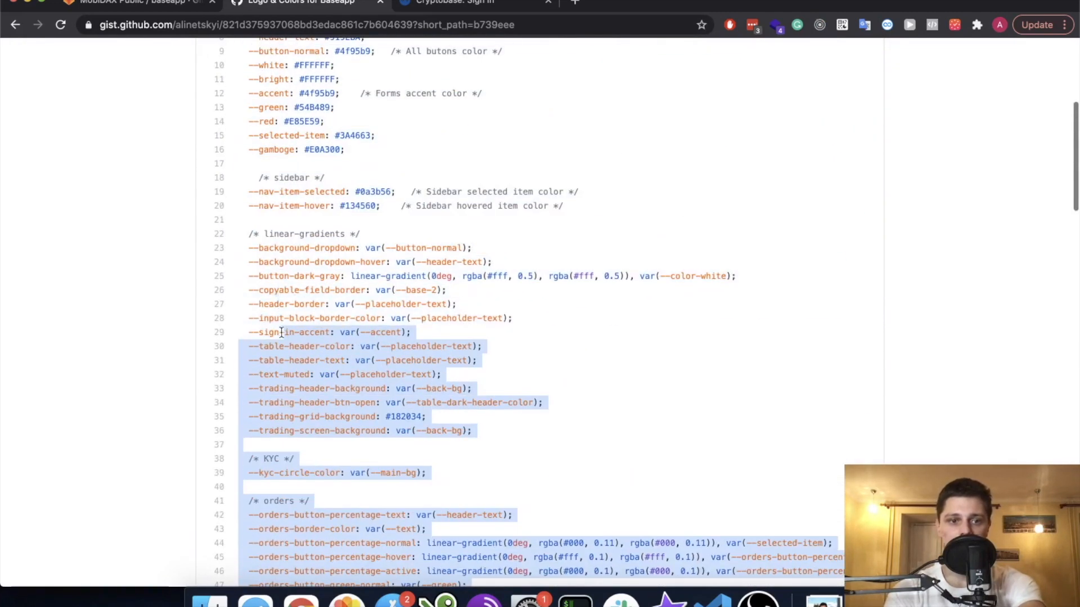
{"action": "scroll", "scroll_direction": "down", "scroll_amount": 3}
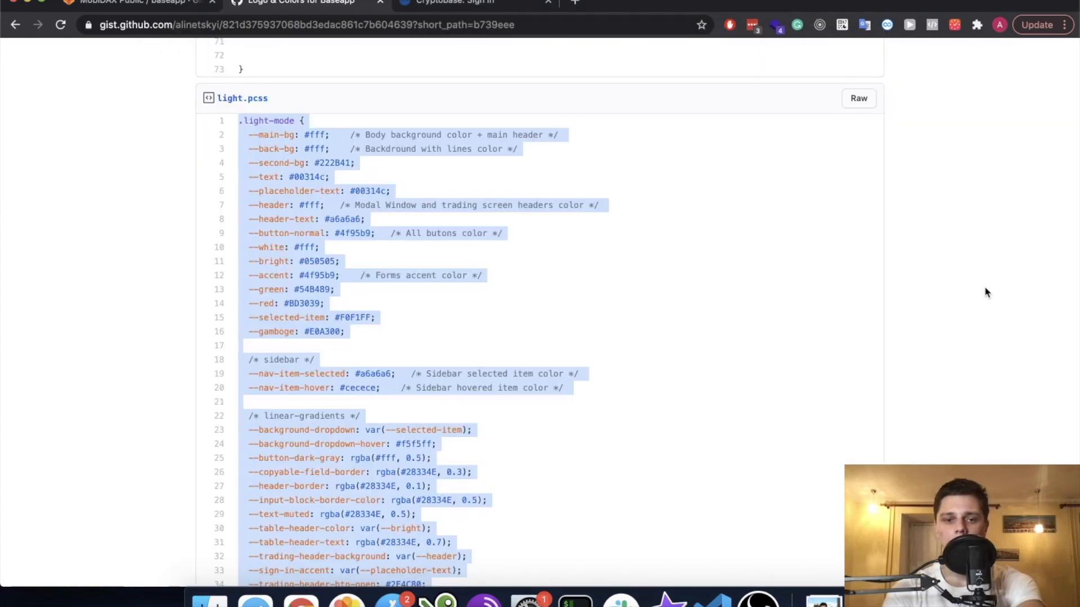
{"action": "left_click", "coordinate": [454, 2]}
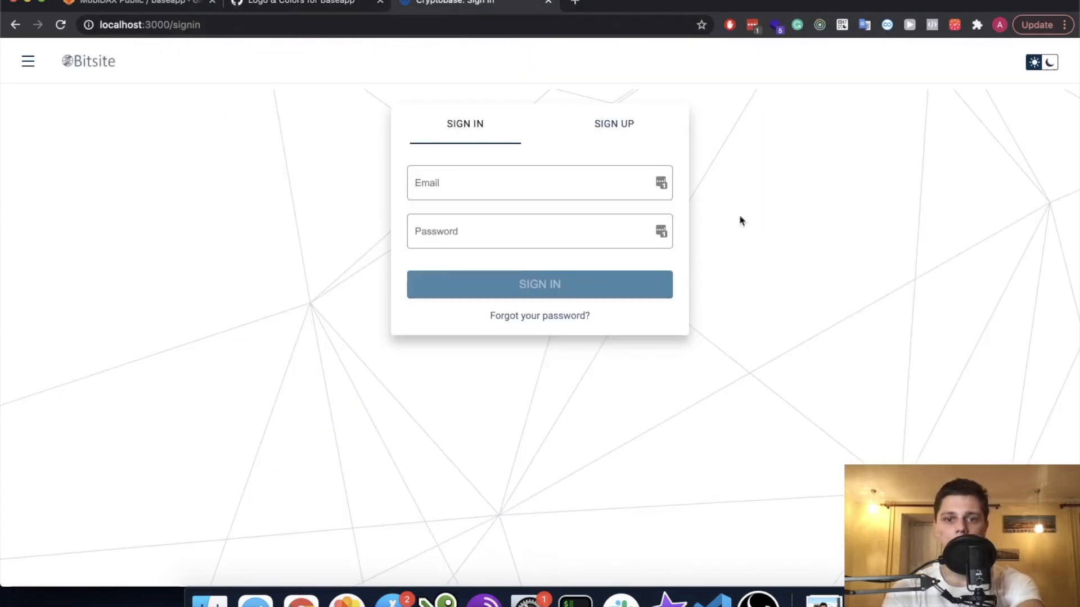
{"action": "mouse_move", "coordinate": [678, 247]}
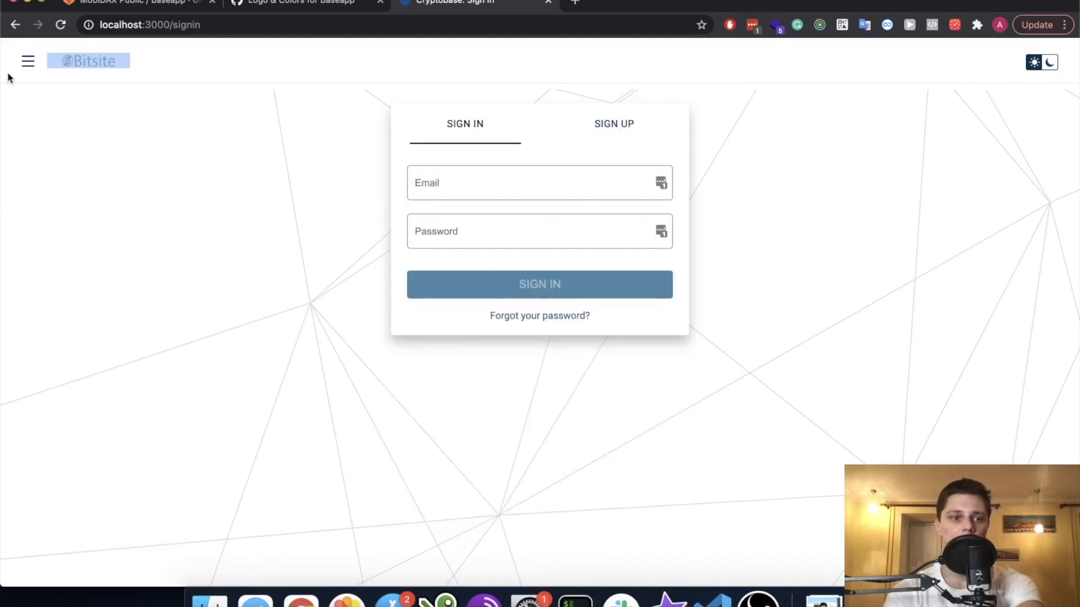
Step: Go to the Sign Up page from the light-theme side menu and set the language to RU
{"action": "left_click", "coordinate": [28, 61]}
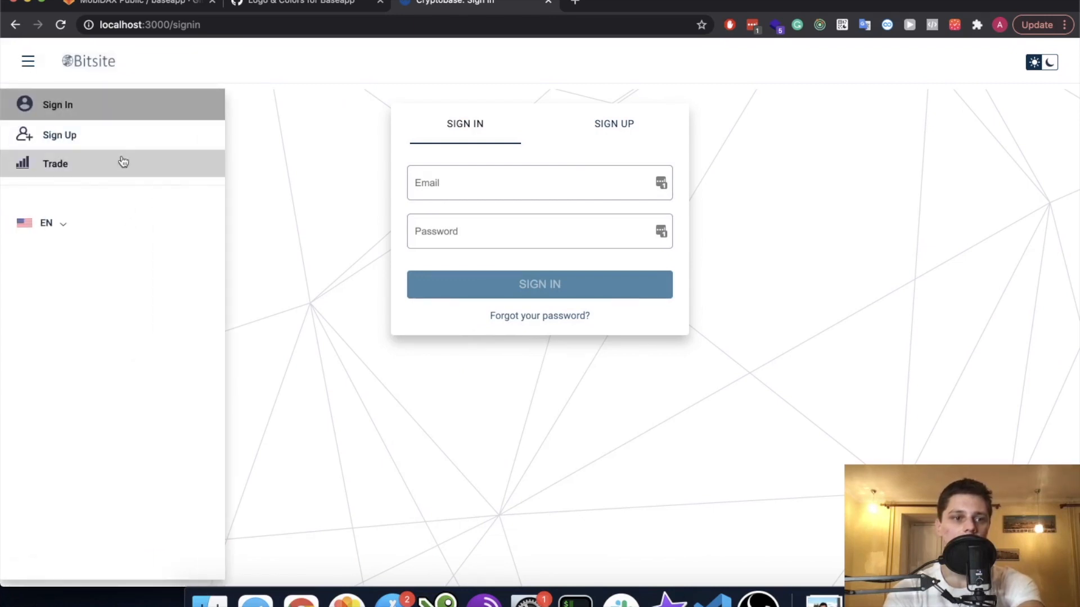
{"action": "left_click", "coordinate": [613, 123]}
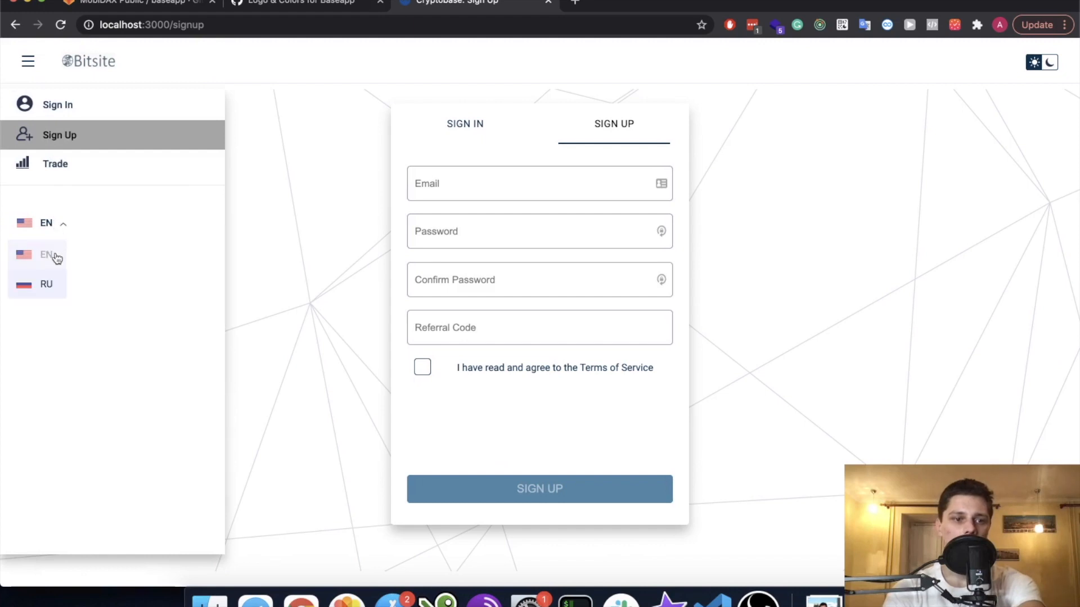
{"action": "left_click", "coordinate": [46, 284]}
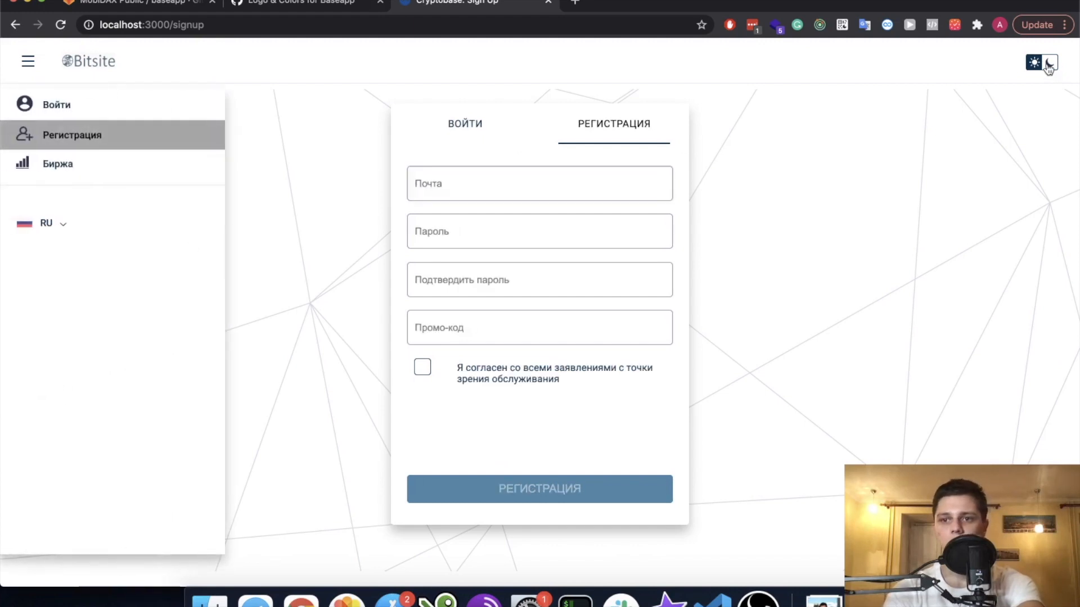